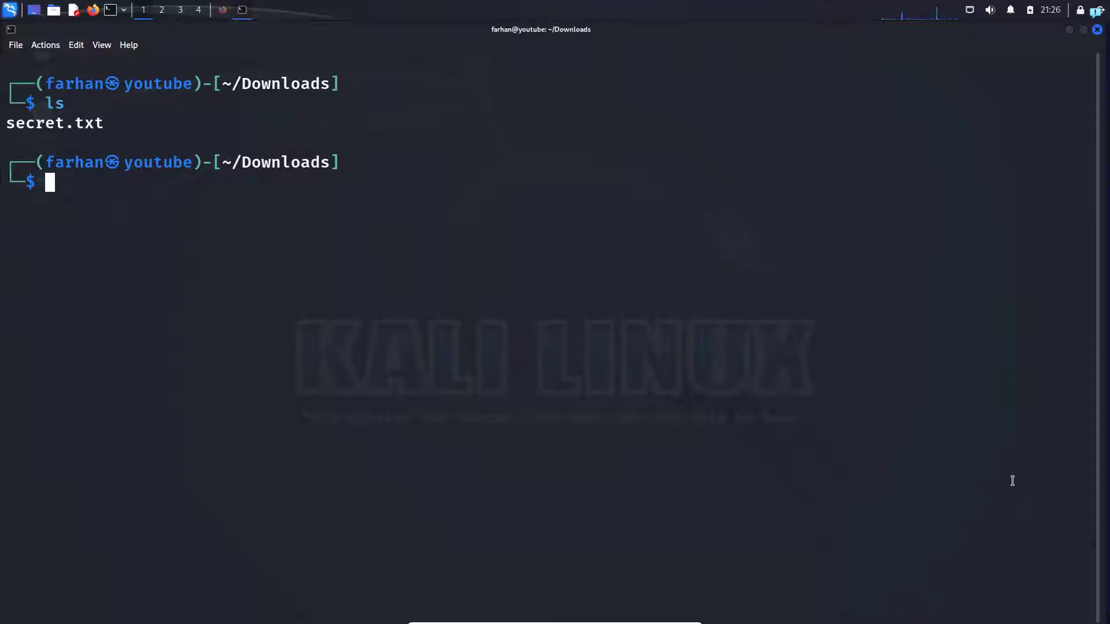
Step: Print secret.txt with cat, revealing the lines 'I have a cat' and 'My cat wears a hat'
double_click(54, 124)
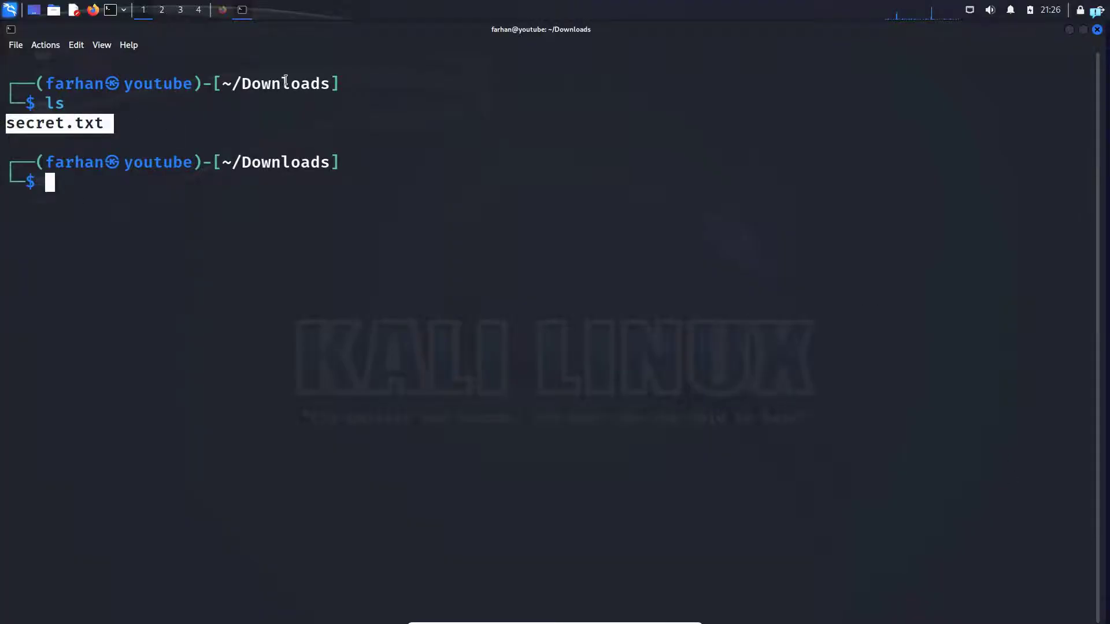
type("cat secret.txt")
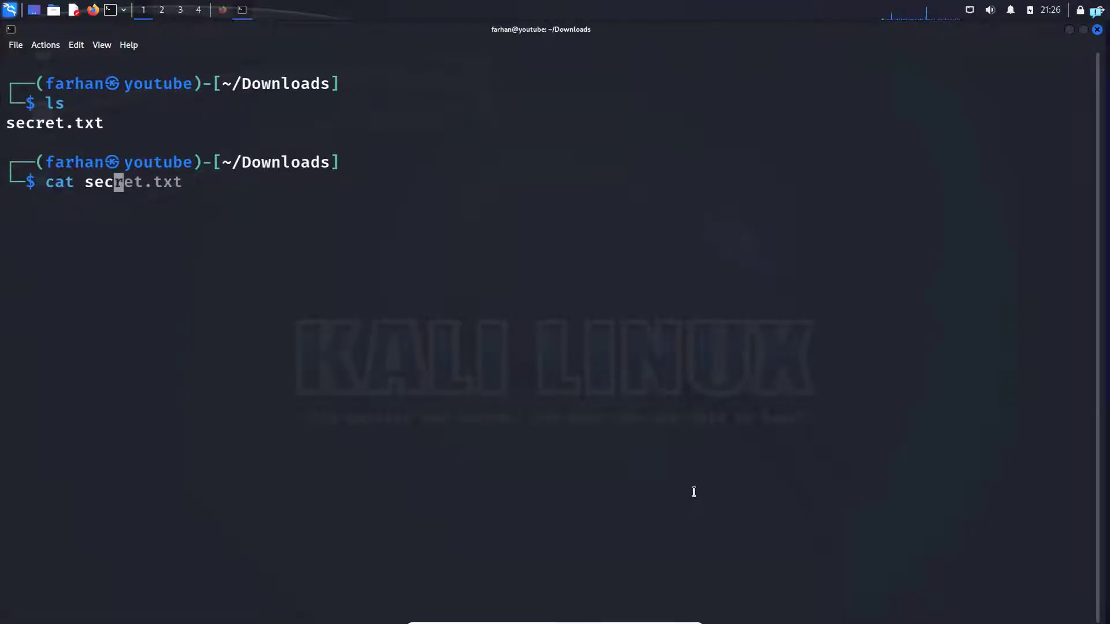
key("Return")
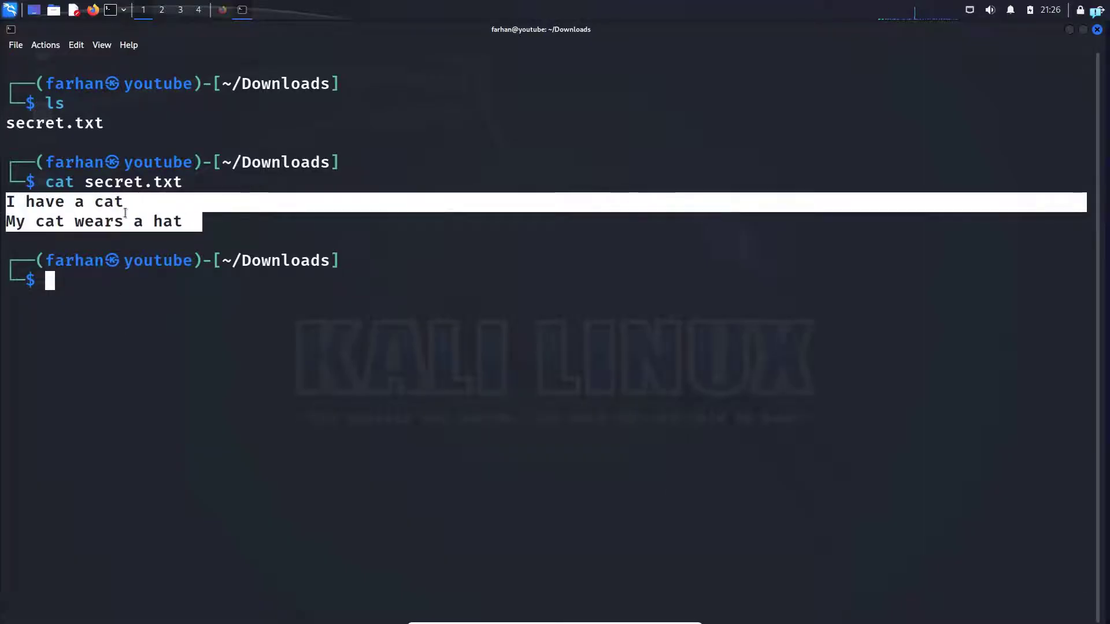
mouse_move(120, 235)
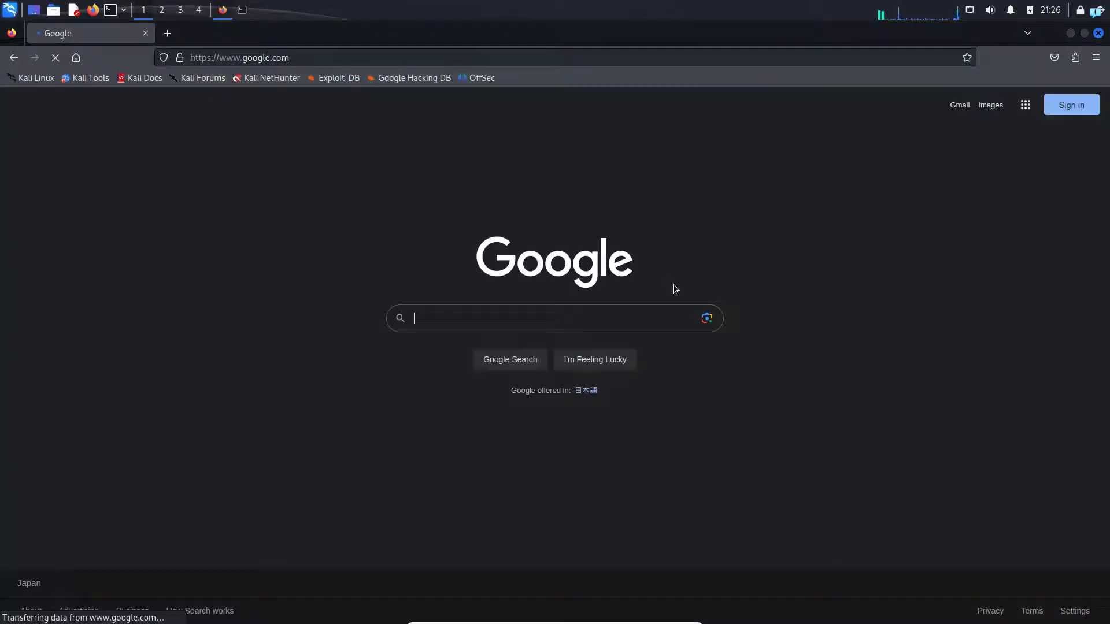
Step: Search Google for 'cryptr github', open nodesocket/cryptr and copy its HTTPS clone URL
type("cryptr gi")
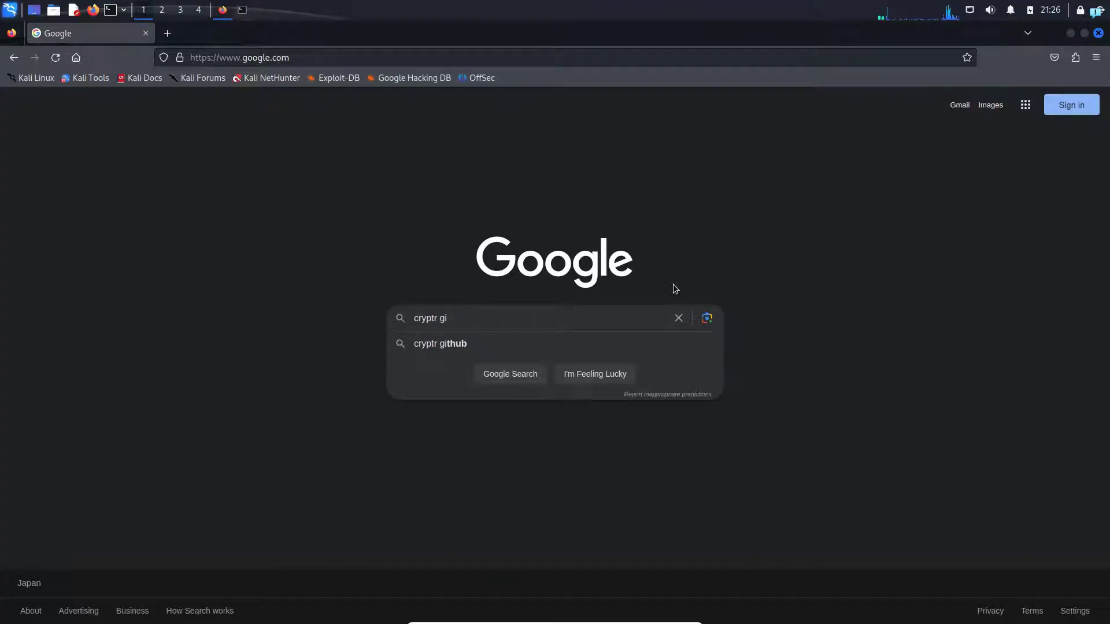
left_click(440, 343)
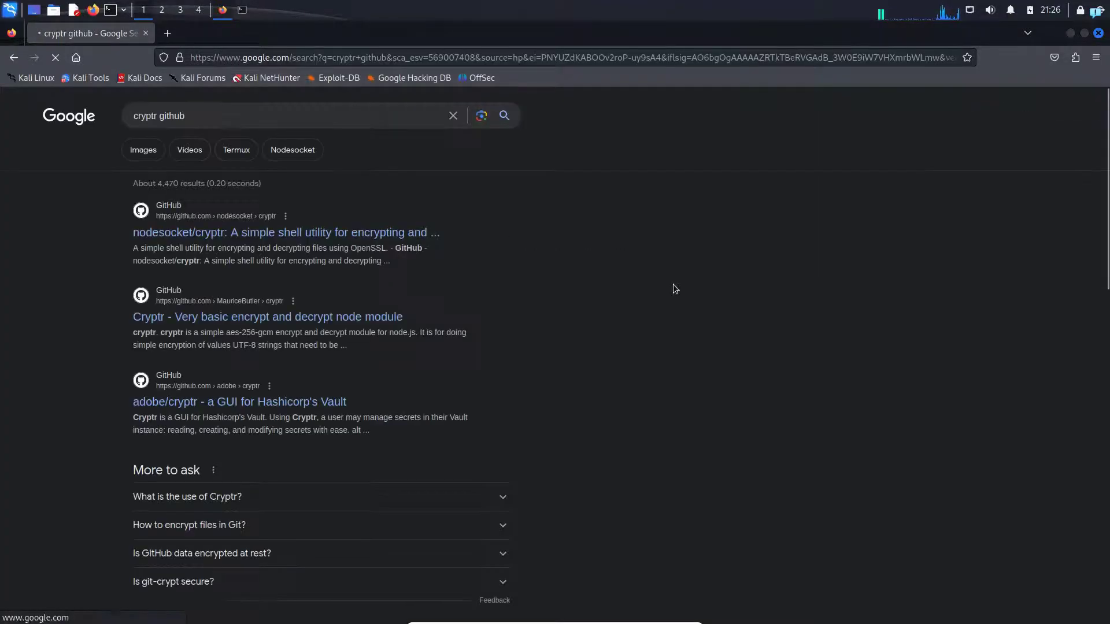
left_click(285, 232)
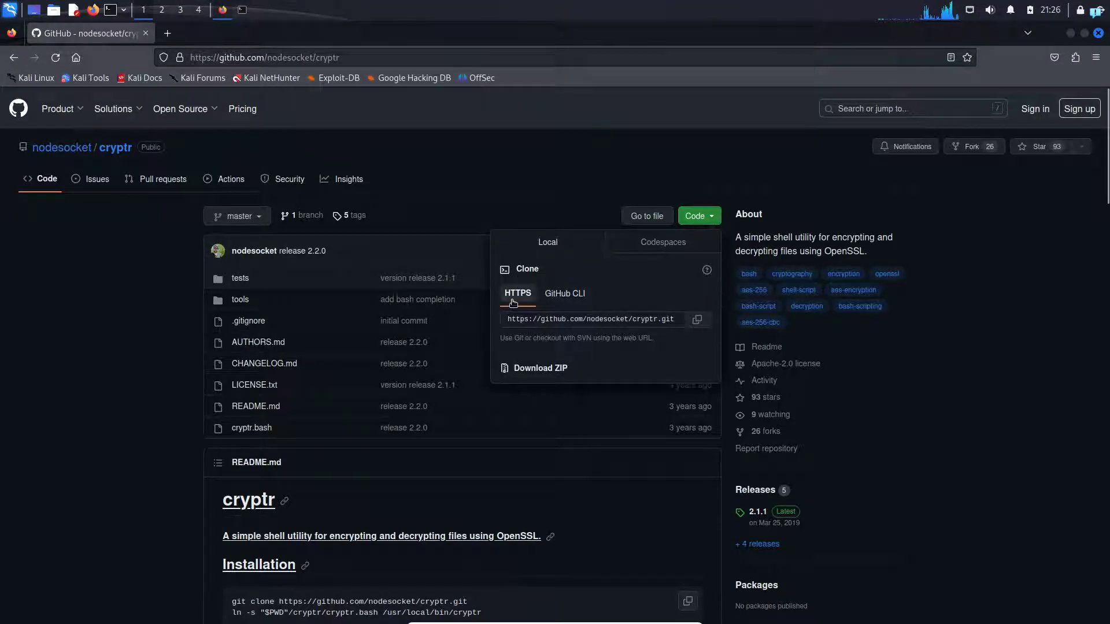
left_click(696, 319)
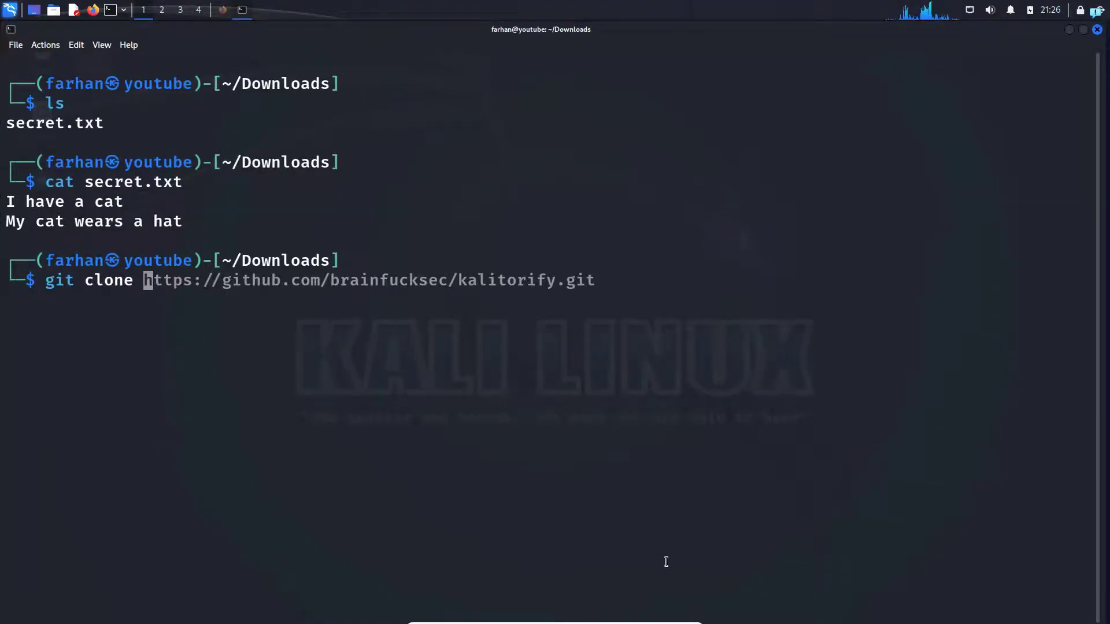
key("Return")
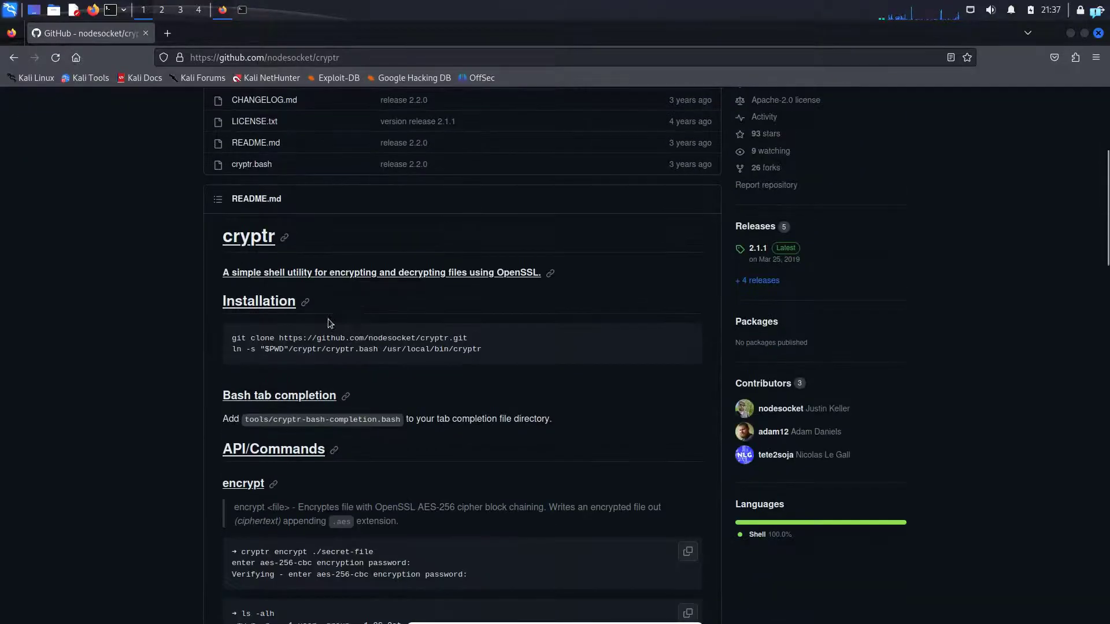
Step: Select the ln -s symlink install command from the README's Installation section
double_click(258, 301)
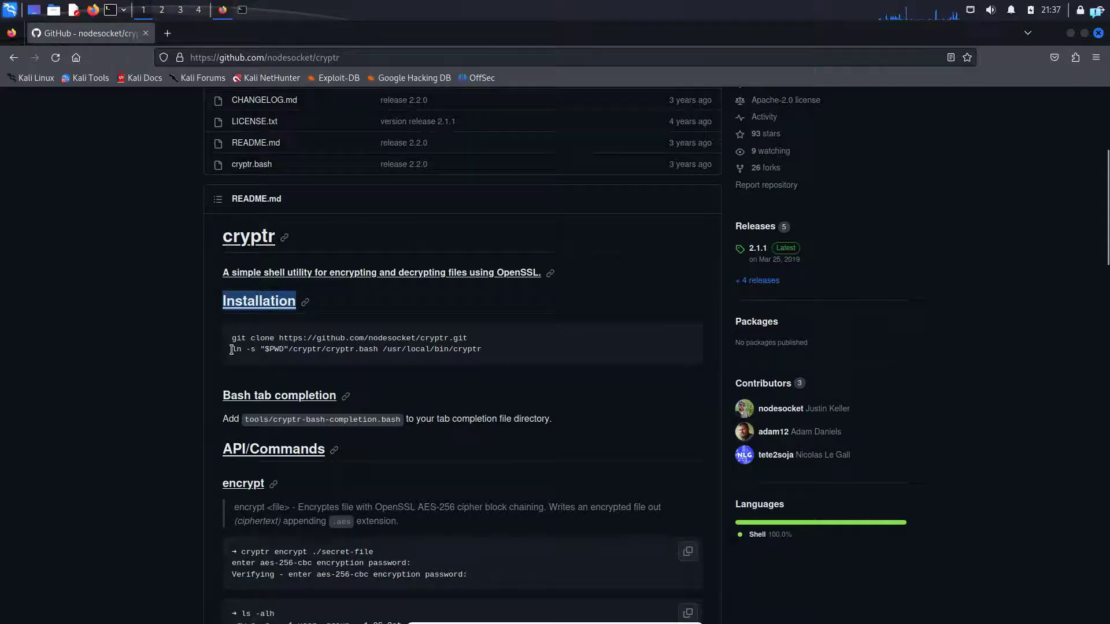
triple_click(354, 349)
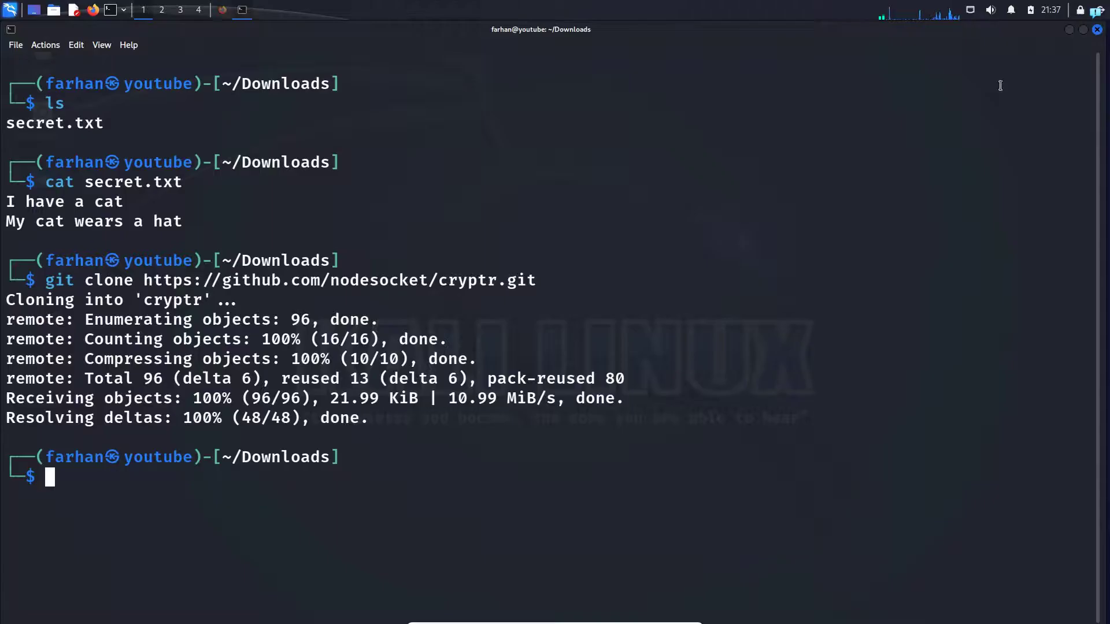
Step: Symlink cryptr.bash into /usr/local/bin/cryptr with sudo ln -s, then clear the screen
type("sudo mousepad secret.txt")
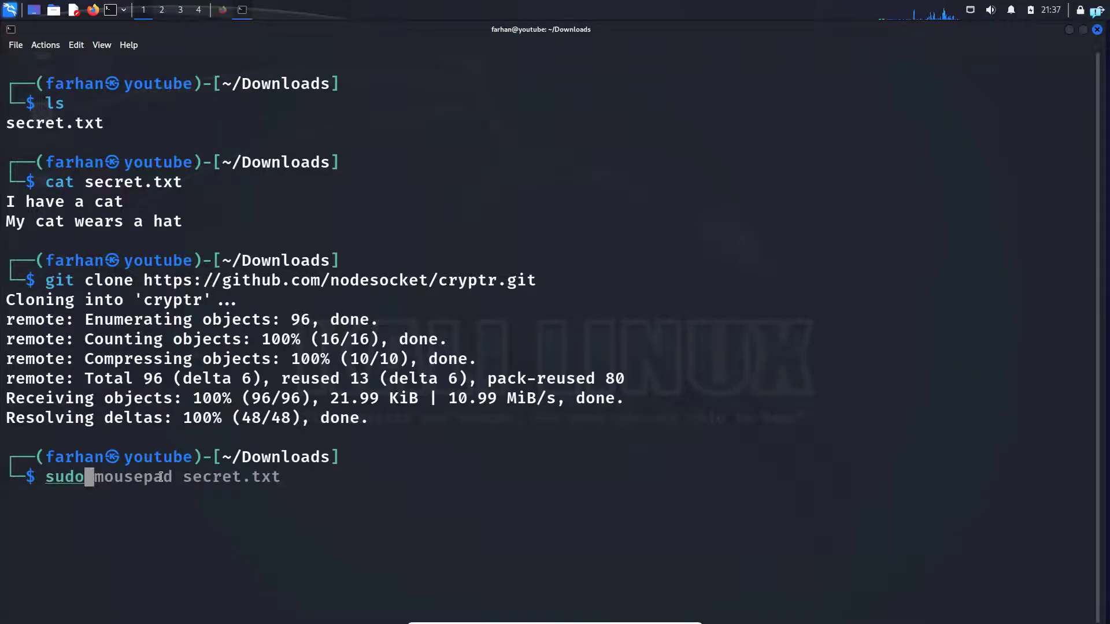
type(" ln -s \"$PWD\"/cryptr/cryptr.bash /usr/local/bin/cryptr")
key("Return")
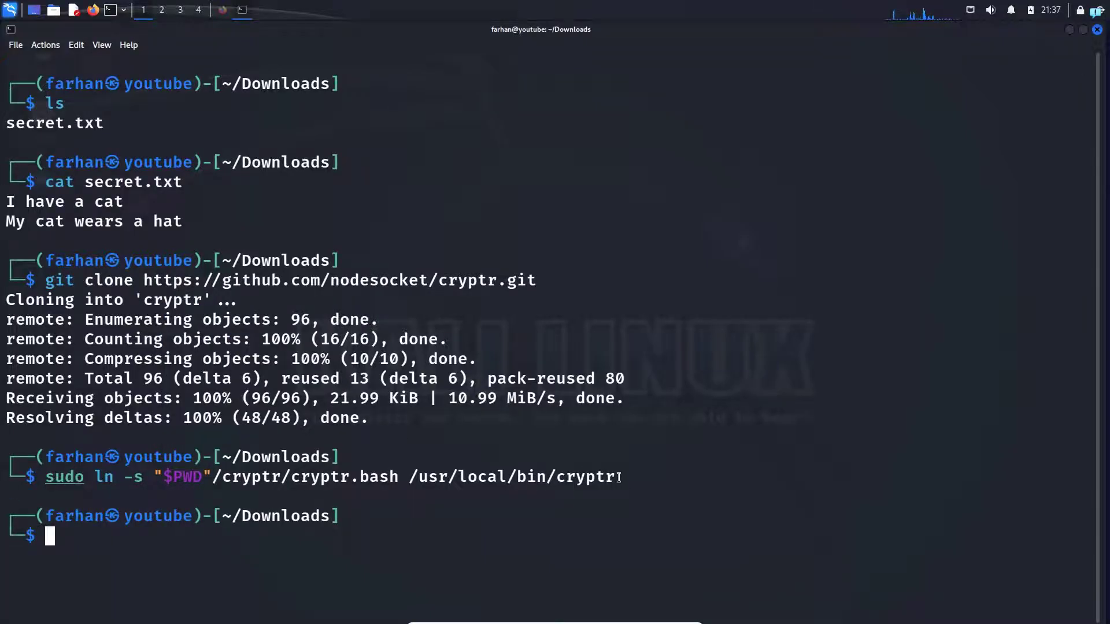
type("clear")
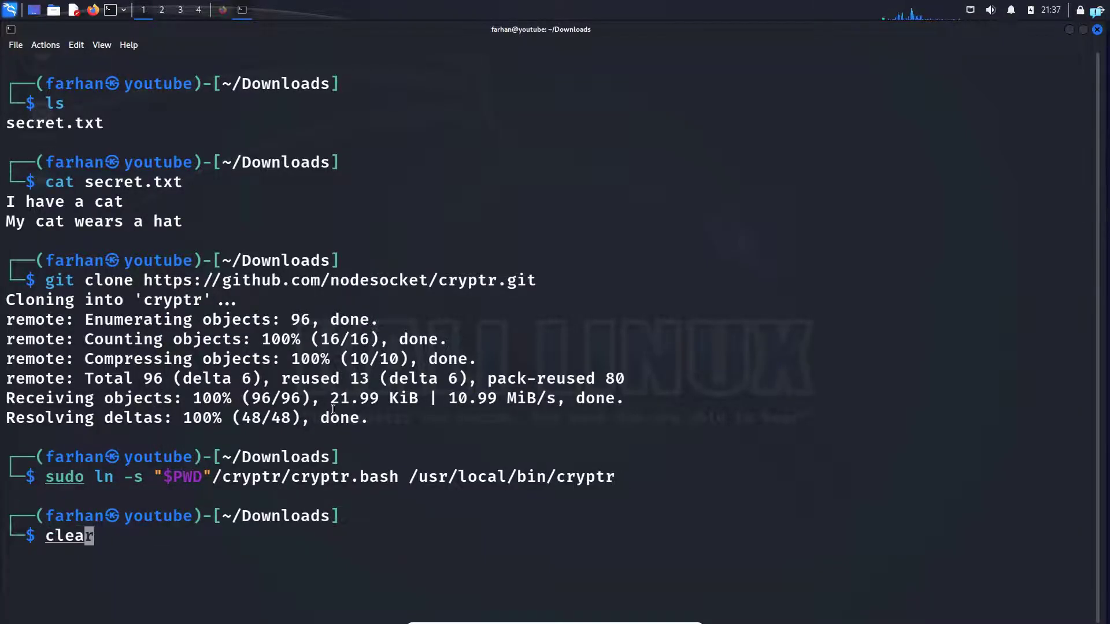
key("Return")
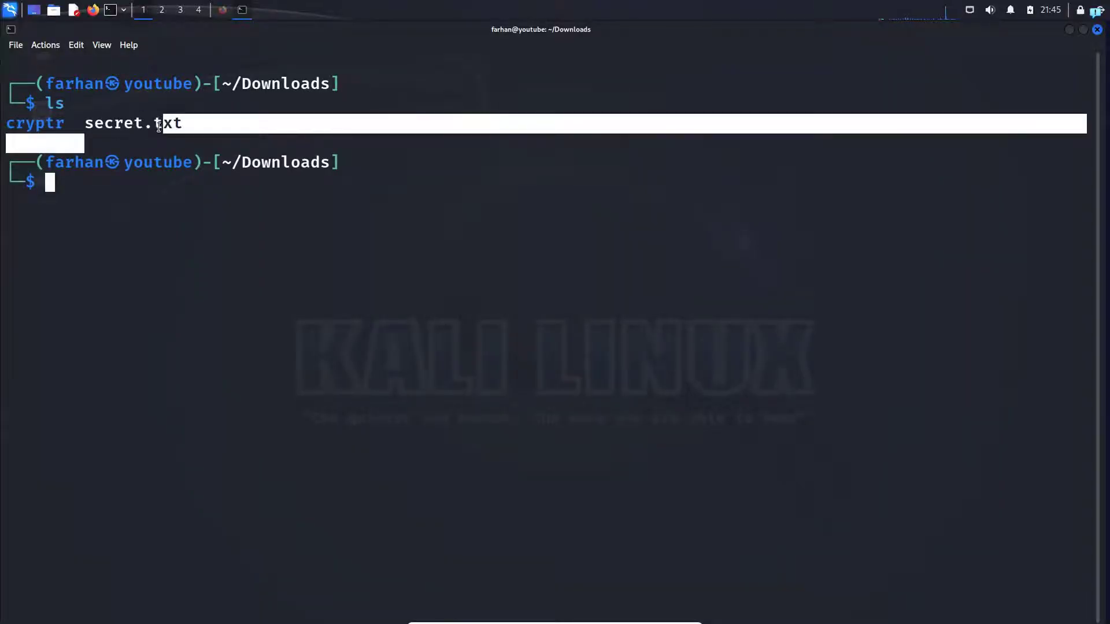
Step: Run cryptr encrypt secret.txt with a password and list Downloads showing secret.txt.aes
type("cryptr encrypt secret.txt")
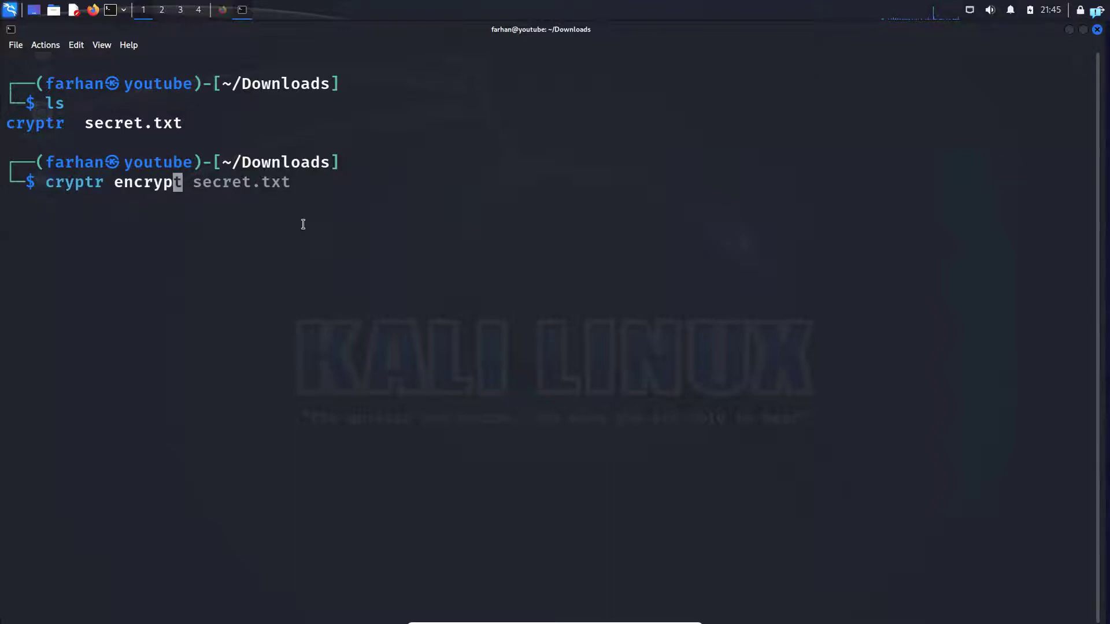
key("Right")
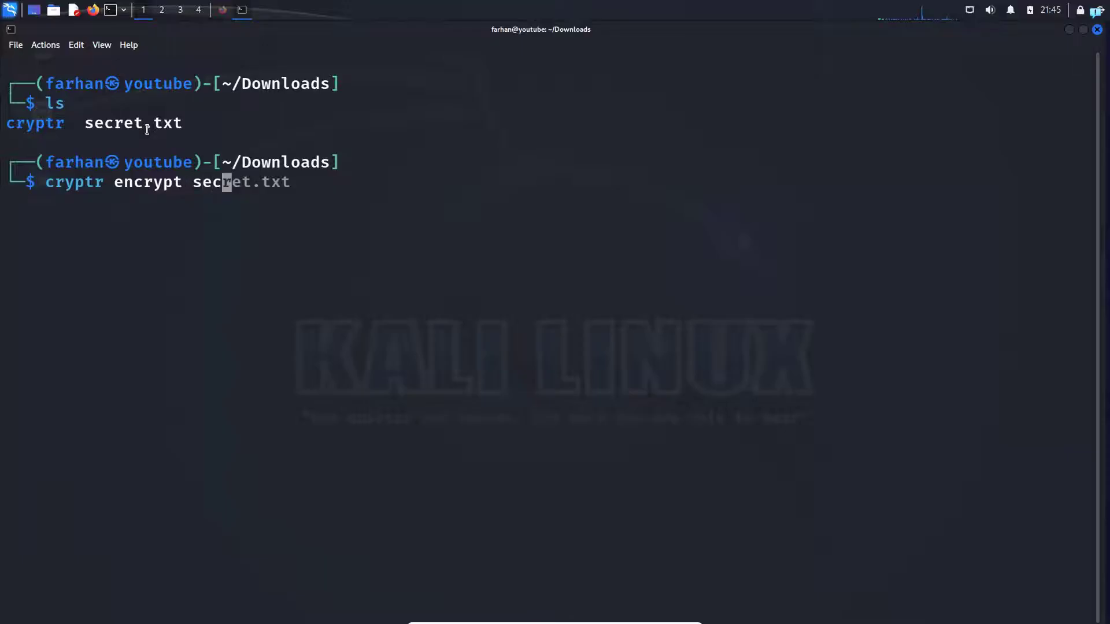
key("Return")
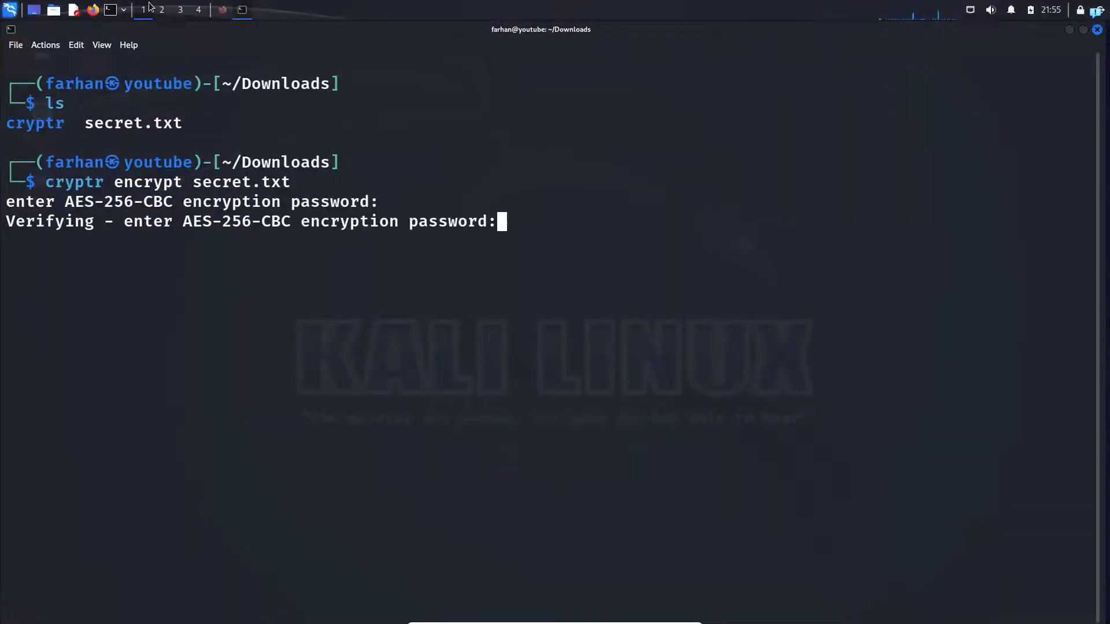
key("Return")
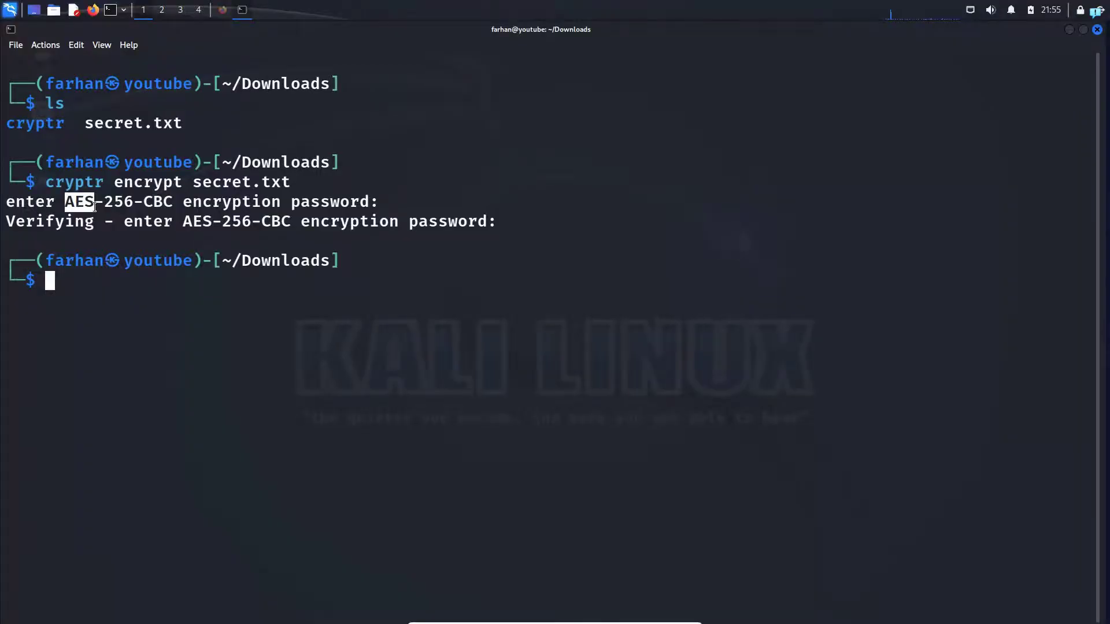
mouse_move(50, 227)
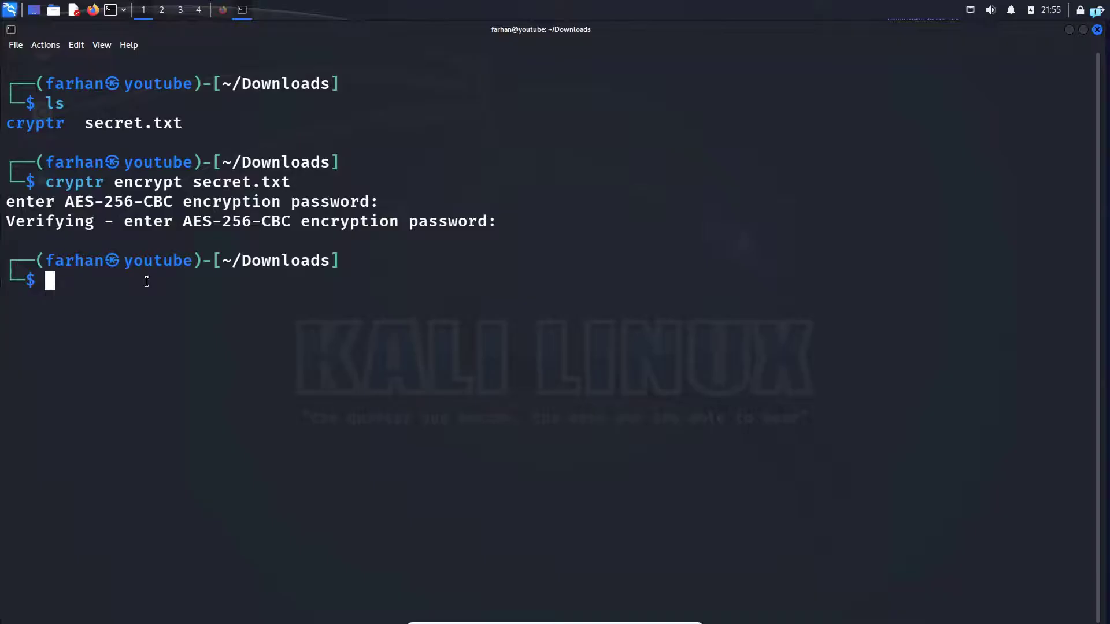
type("ls")
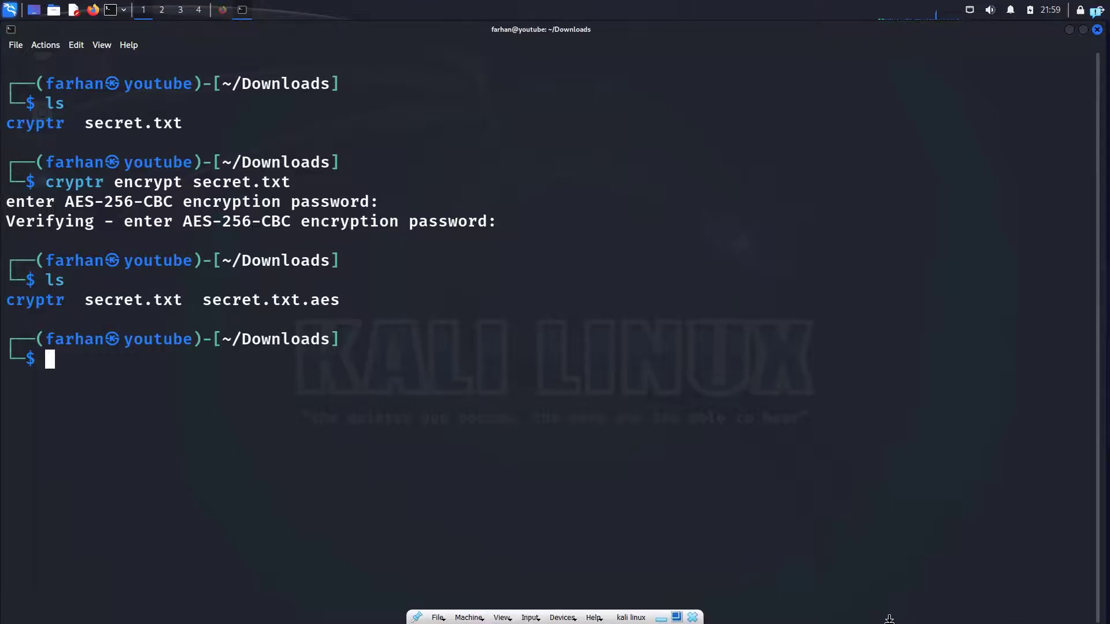
Step: Remove the original secret.txt and cat secret.txt.aes to show its scrambled ciphertext
type("rm secret.txt")
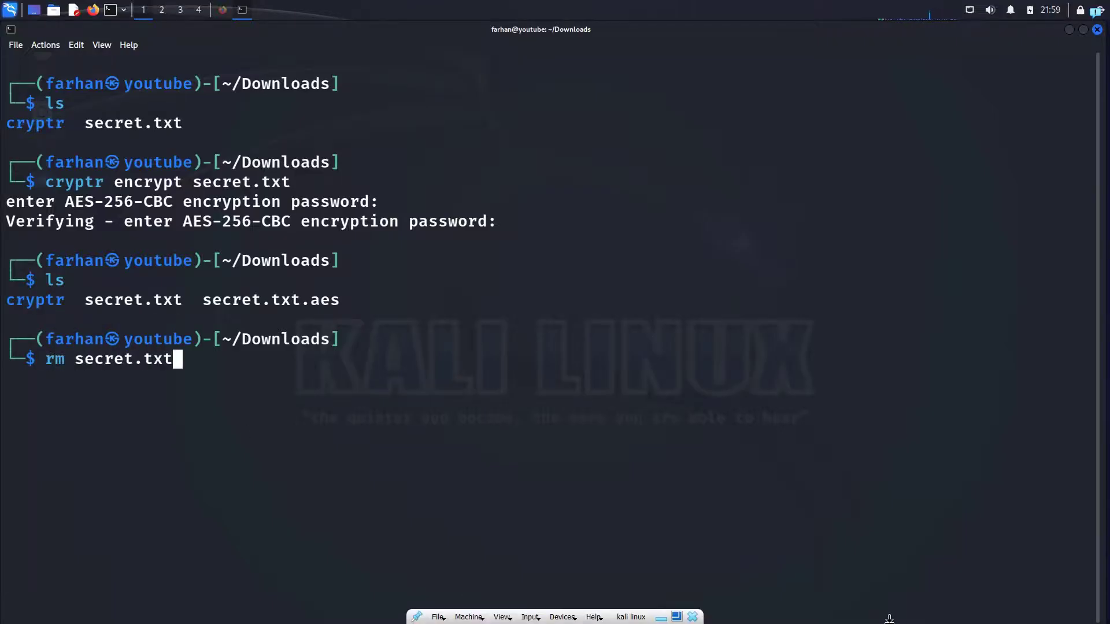
key("Return")
type("cat sec")
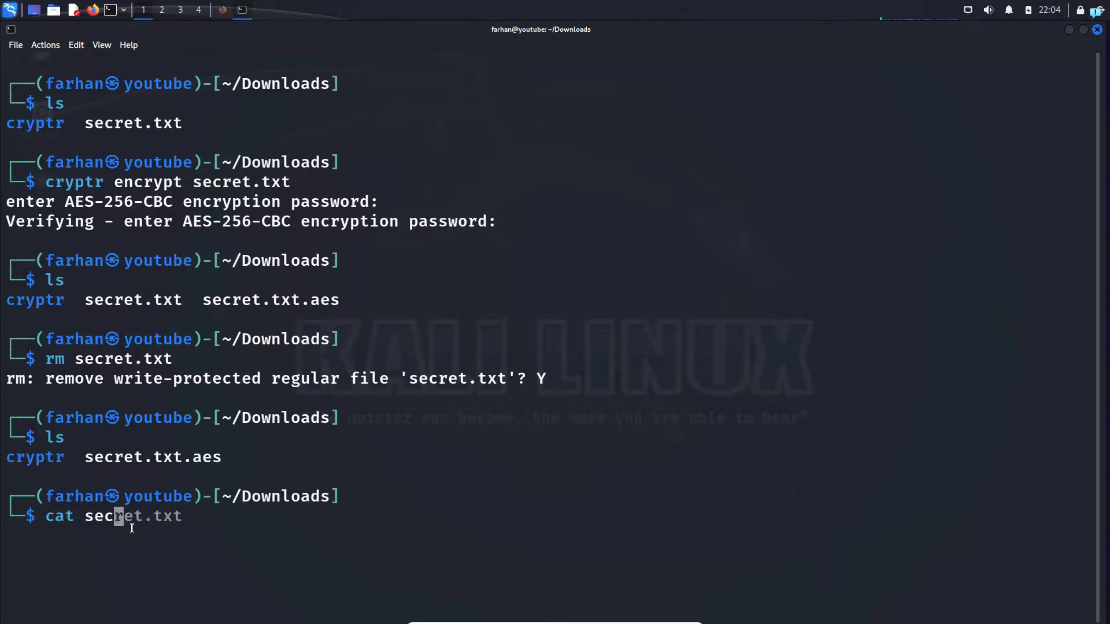
key("Return")
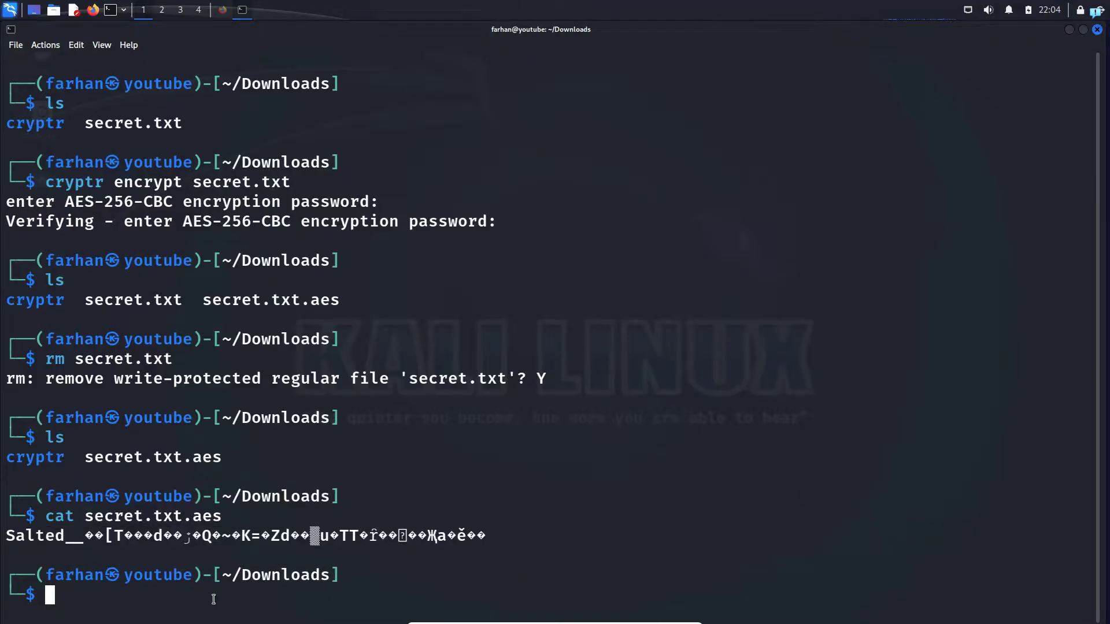
Step: Run cryptr decrypt secret.txt.aes with the password and cat the restored file's cat-and-hat lines
key("ctrl+l")
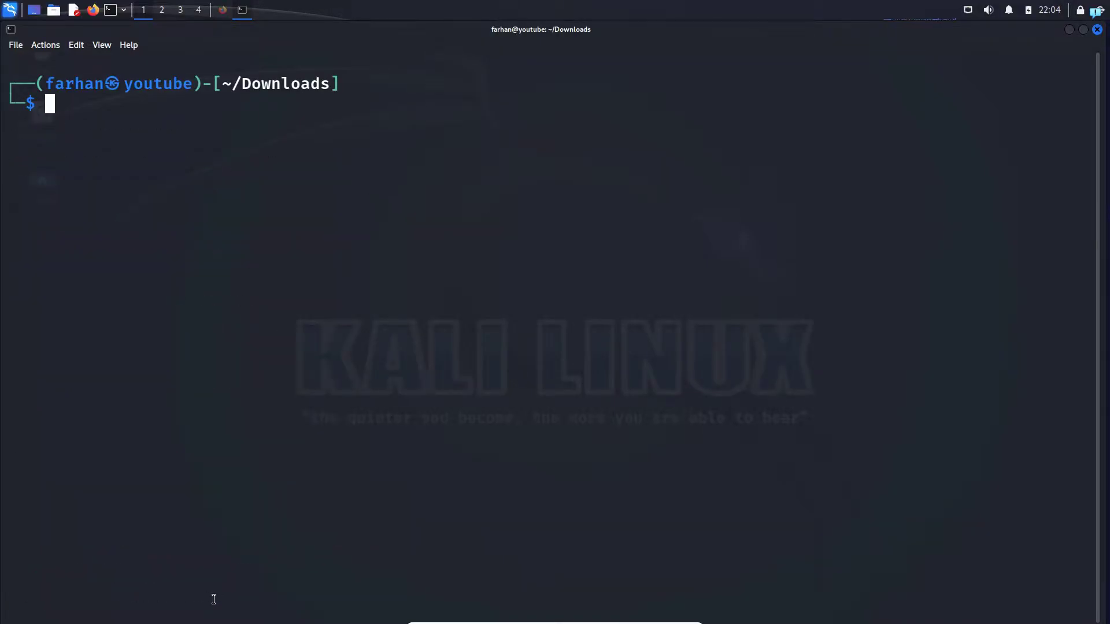
type("cryptr decrypt")
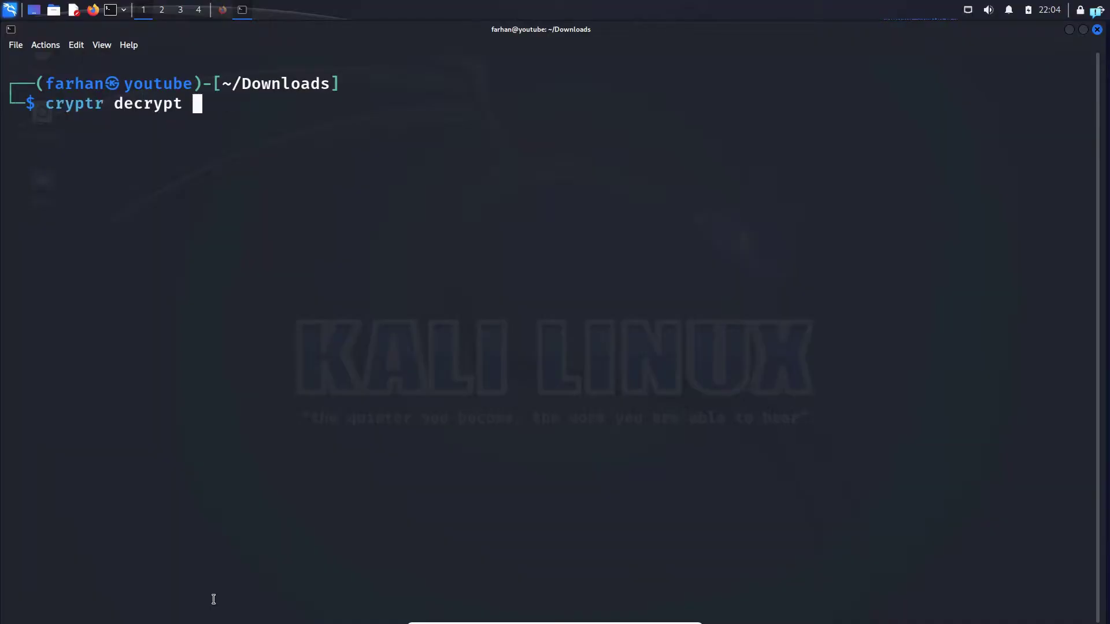
type("secret.txt.aes")
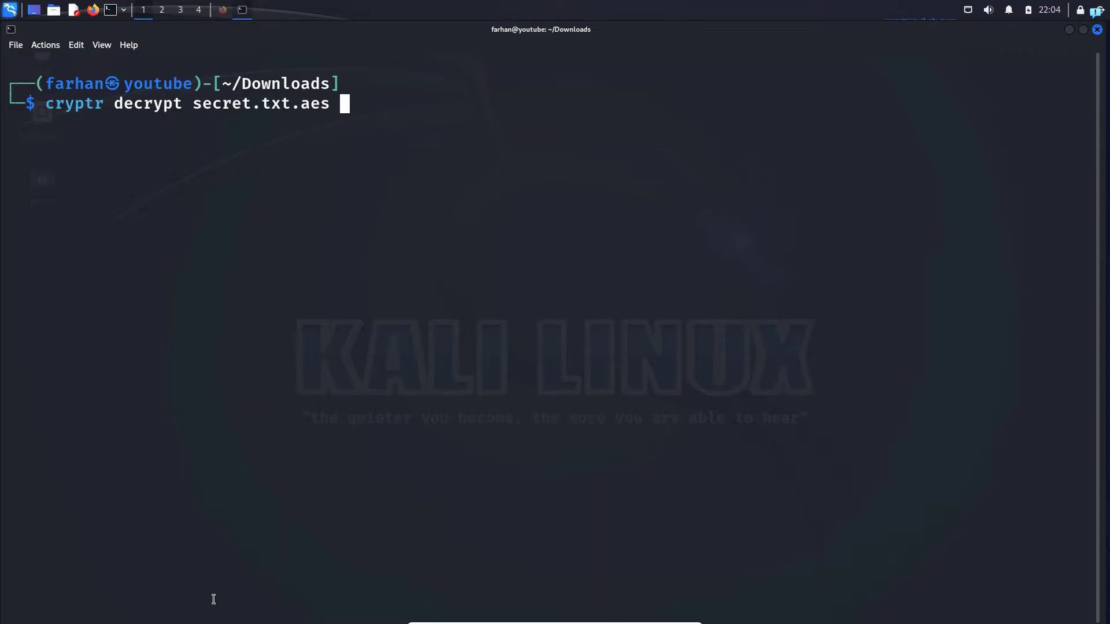
key("Return")
type("ls")
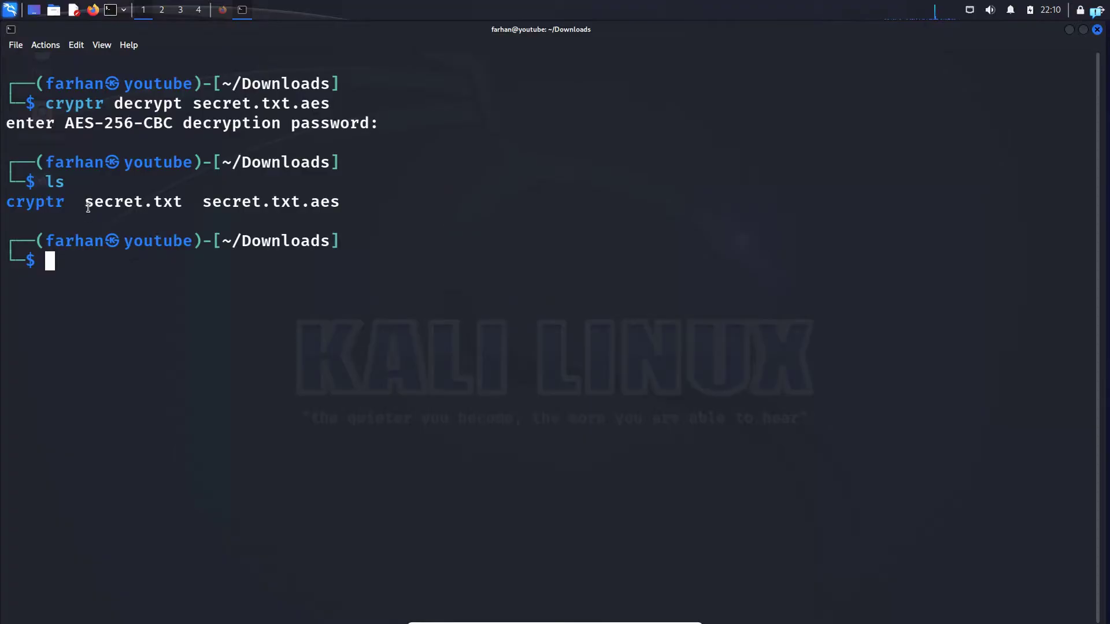
double_click(132, 201)
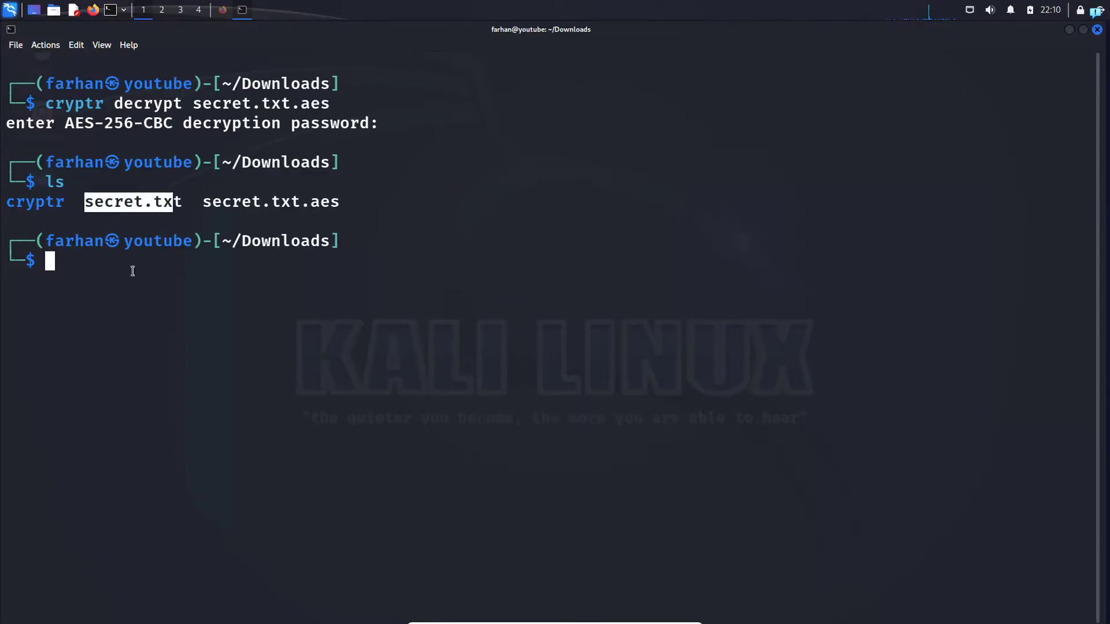
type("cat secret.txt.aes")
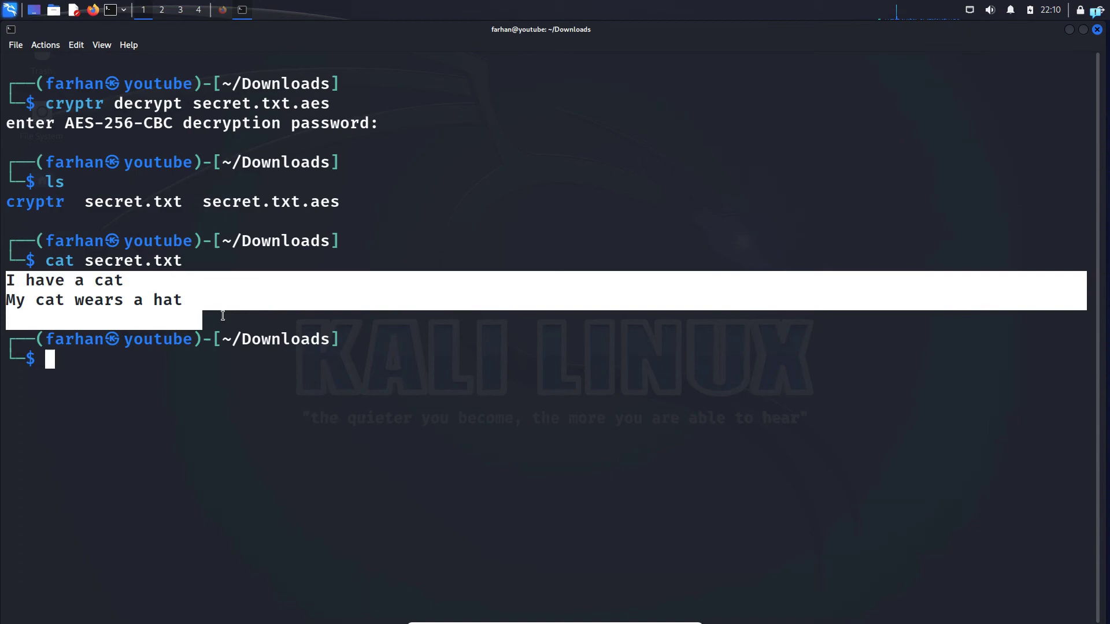
mouse_move(579, 370)
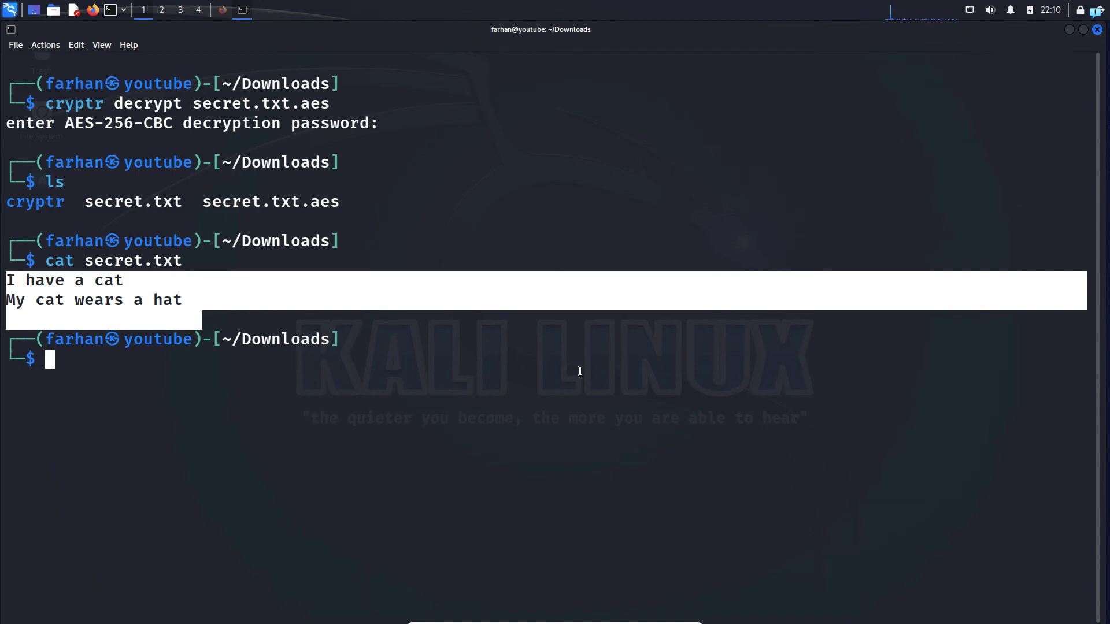